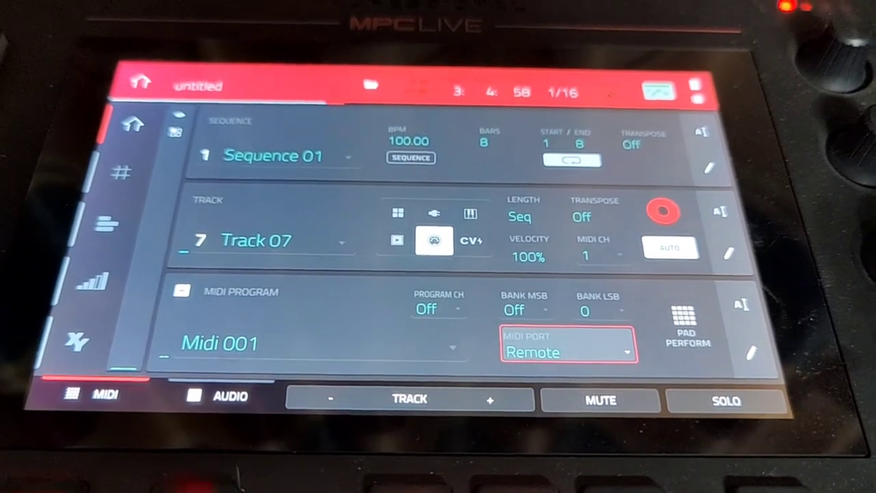
- Set Track 07's MIDI output port to MPC A, channel 5
left_click(568, 351)
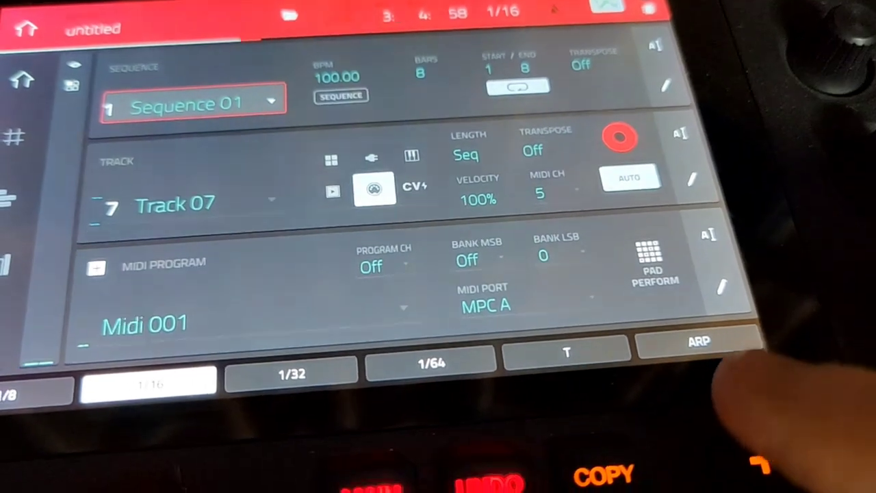
- Bring up the arpeggiator settings via Note Repeat and the ARP soft button
left_click(697, 341)
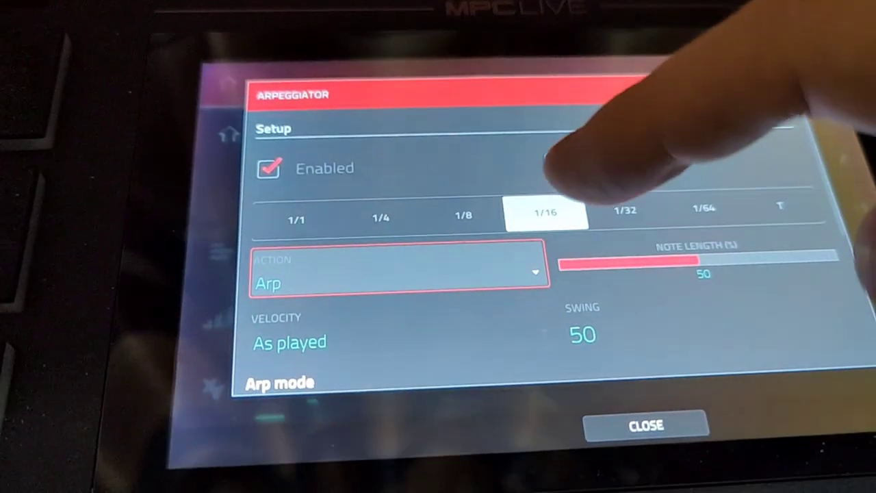
- Switch the arpeggiator's Action from Arp to Rhythm at the 1/16 rate
left_click(397, 283)
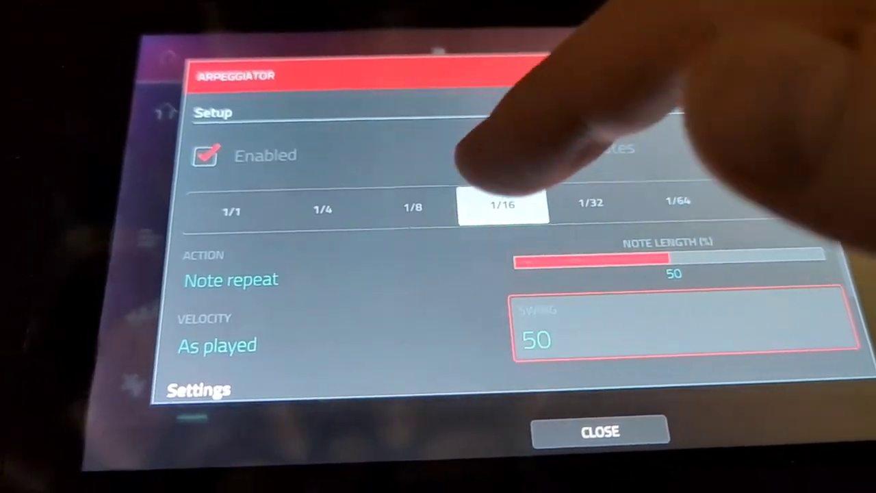
left_click(230, 280)
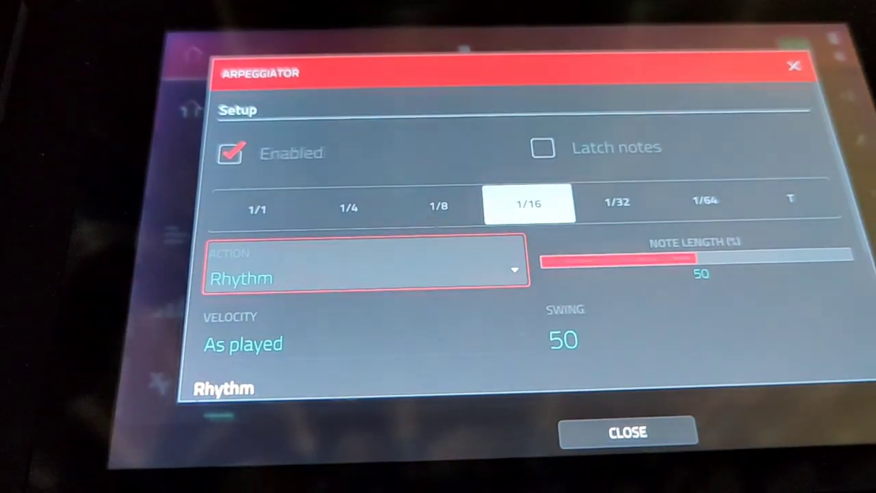
left_click(367, 279)
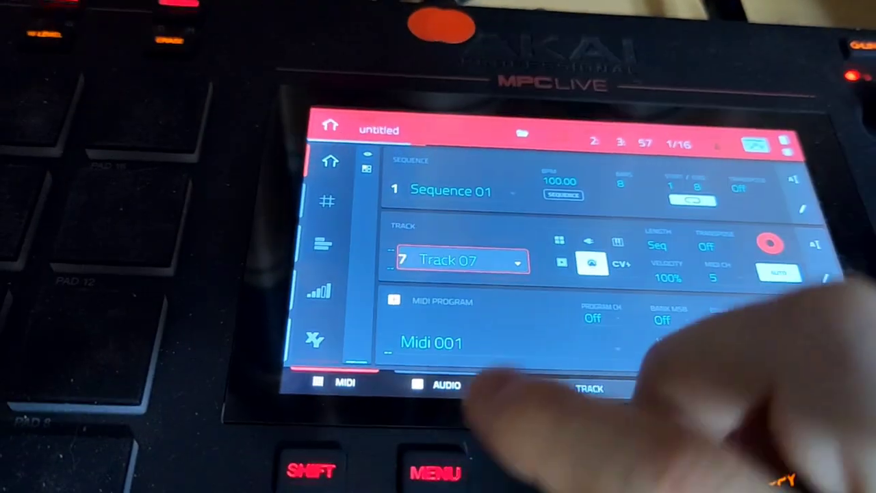
- Select Track 07 with MIDI program Midi 001 and reach Sequence 01's edit page
left_click(445, 384)
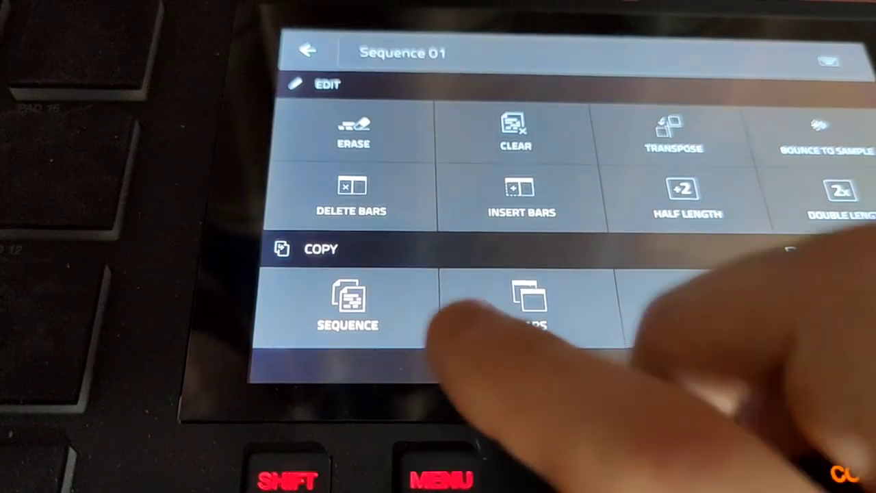
- Copy Sequence 01 into unused Sequence 2, confirm with Do It, and leave the edit options
left_click(348, 304)
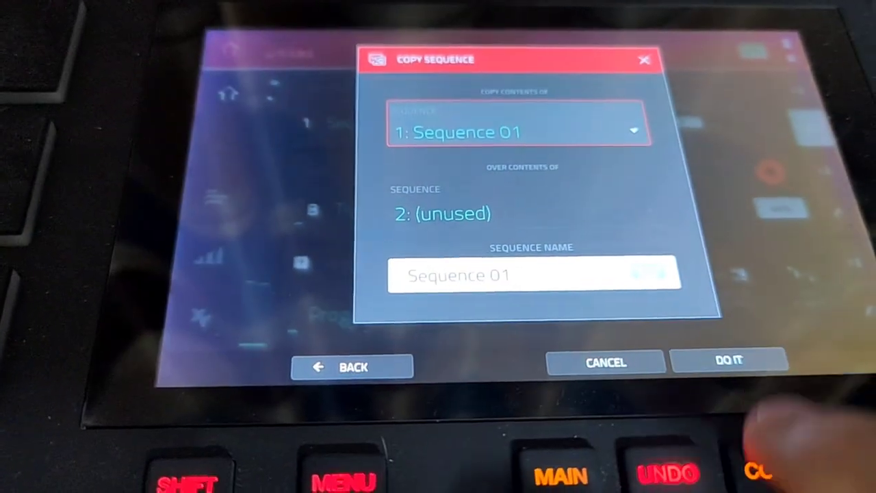
left_click(605, 362)
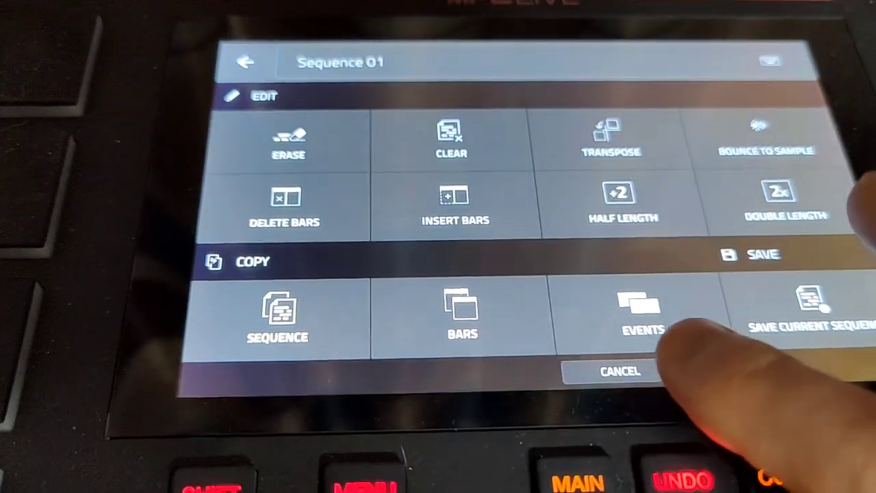
left_click(617, 371)
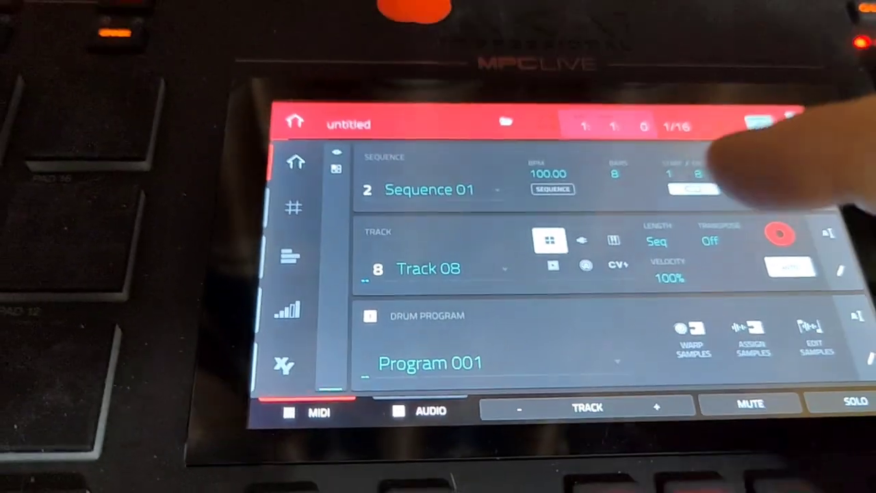